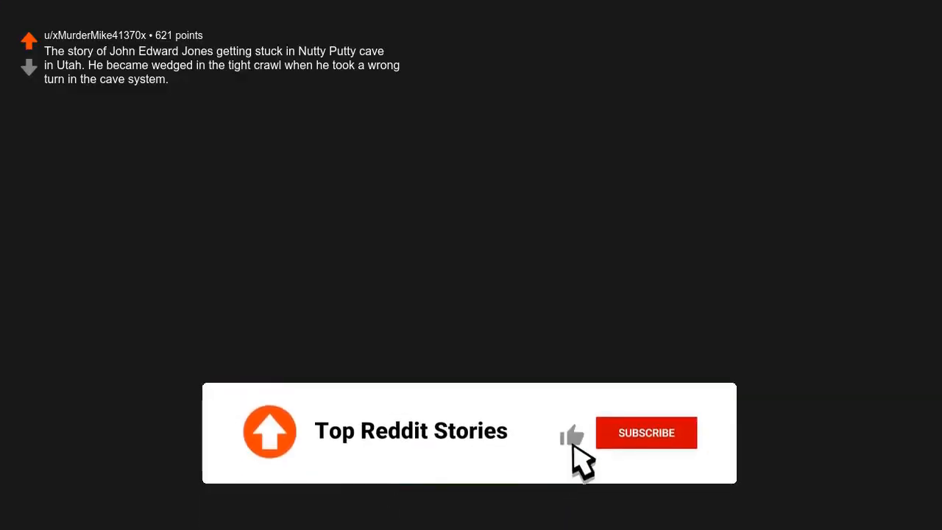
left_click(644, 433)
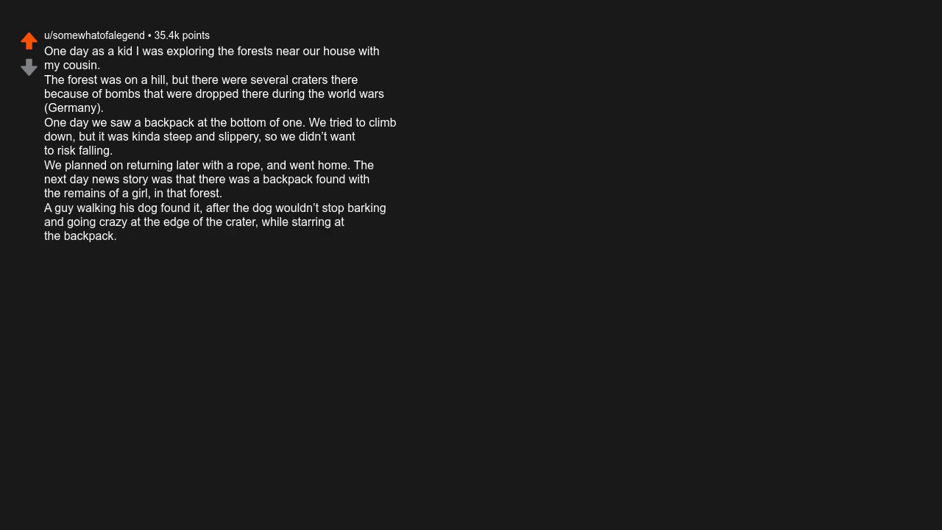
type("We stopped exploring the forests after.")
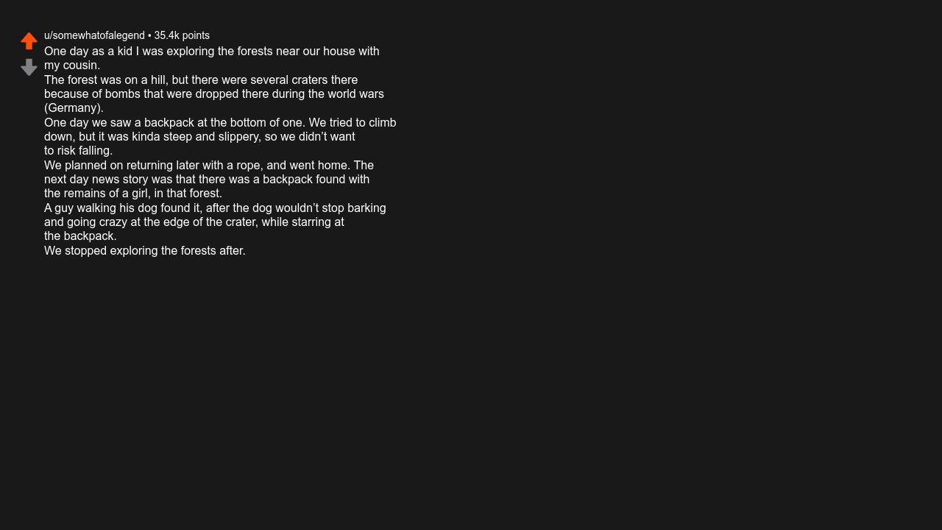